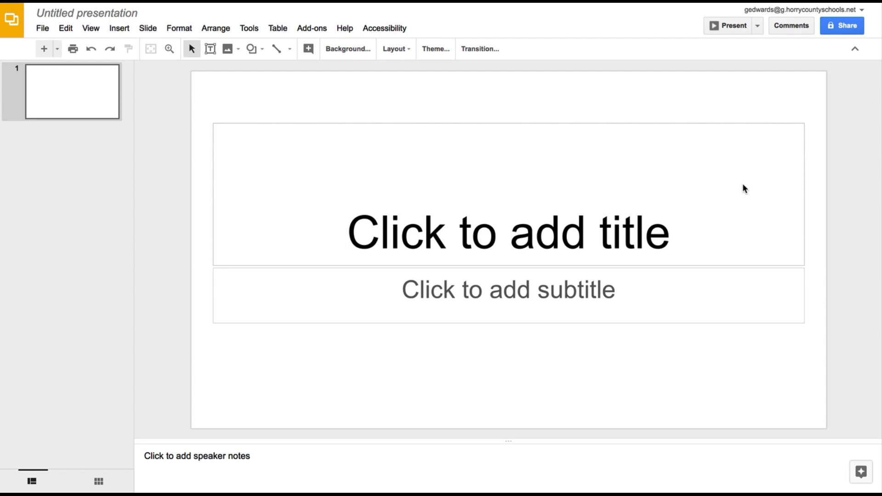
{"action": "mouse_move", "coordinate": [723, 38]}
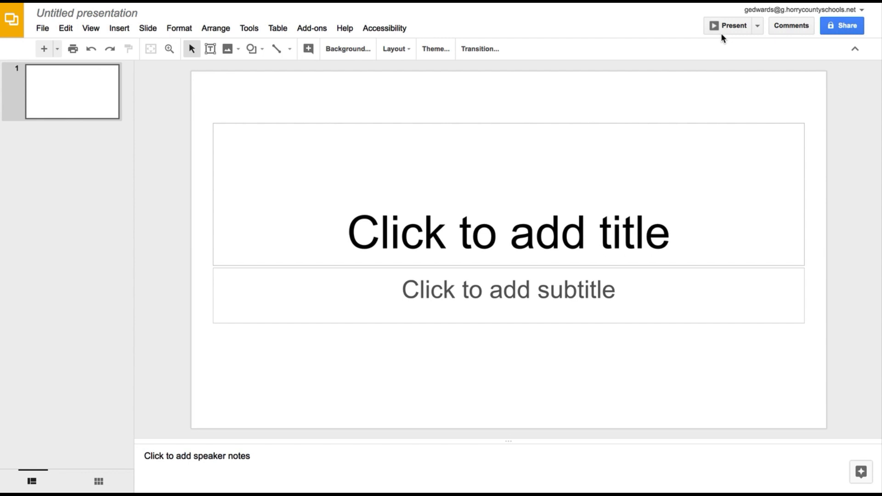
{"action": "mouse_move", "coordinate": [738, 29]}
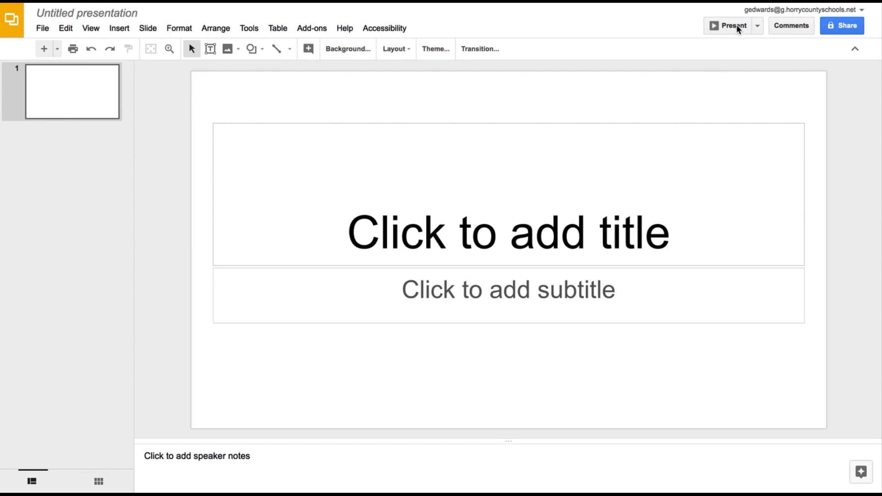
{"action": "mouse_move", "coordinate": [760, 32]}
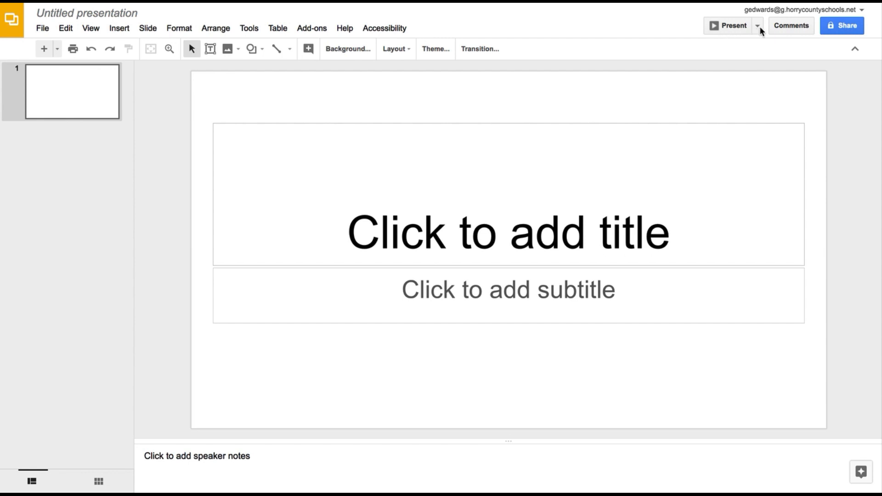
Step: Show the presenting options beside the Present button for the blank deck
{"action": "left_click", "coordinate": [756, 26]}
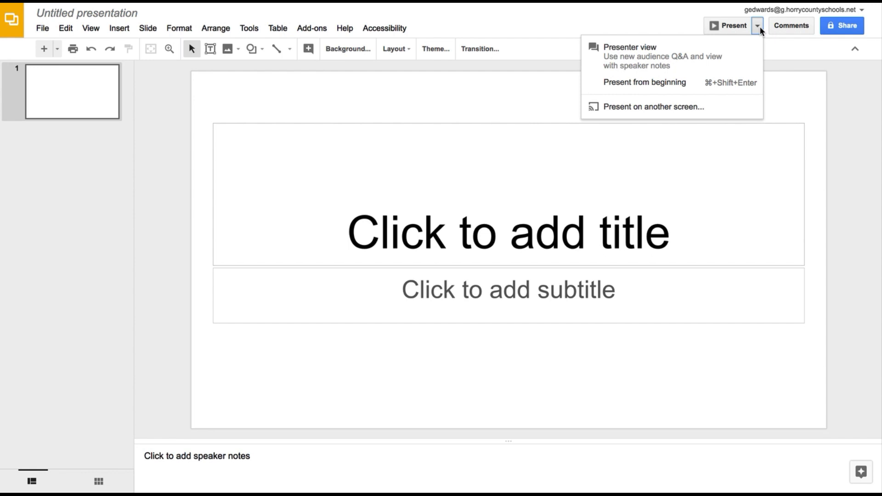
{"action": "mouse_move", "coordinate": [640, 56]}
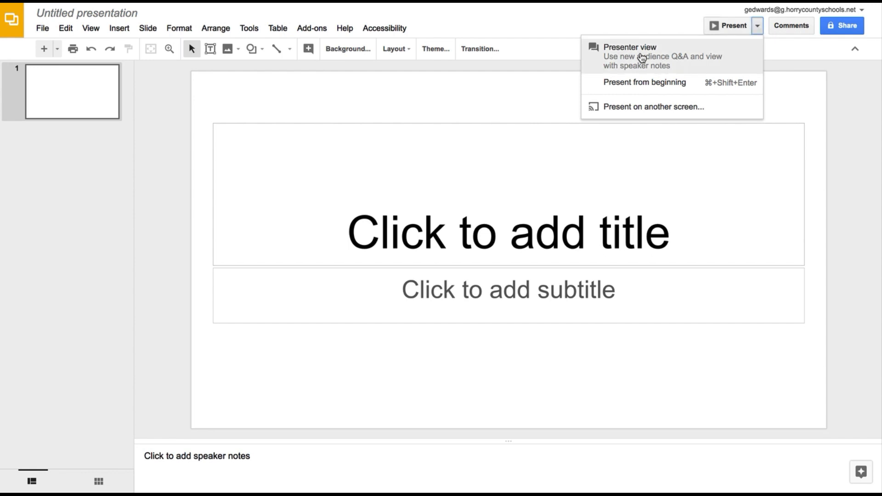
Step: Start Presenter view, check the Speaker Notes for slide 1, then return to Audience Tools
{"action": "left_click", "coordinate": [631, 46]}
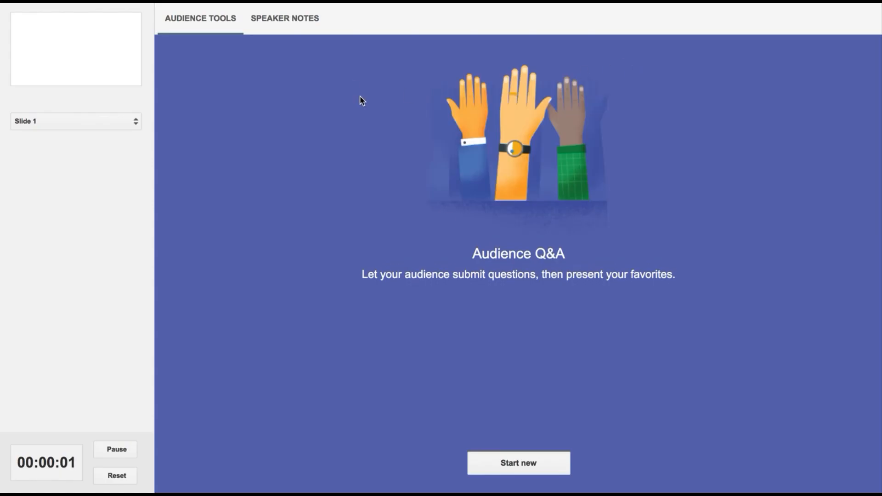
{"action": "left_click", "coordinate": [284, 18]}
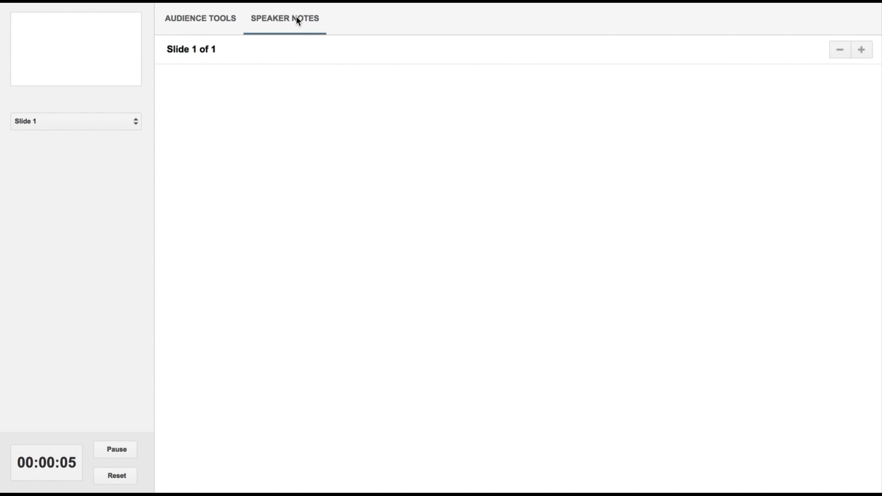
{"action": "left_click", "coordinate": [199, 18]}
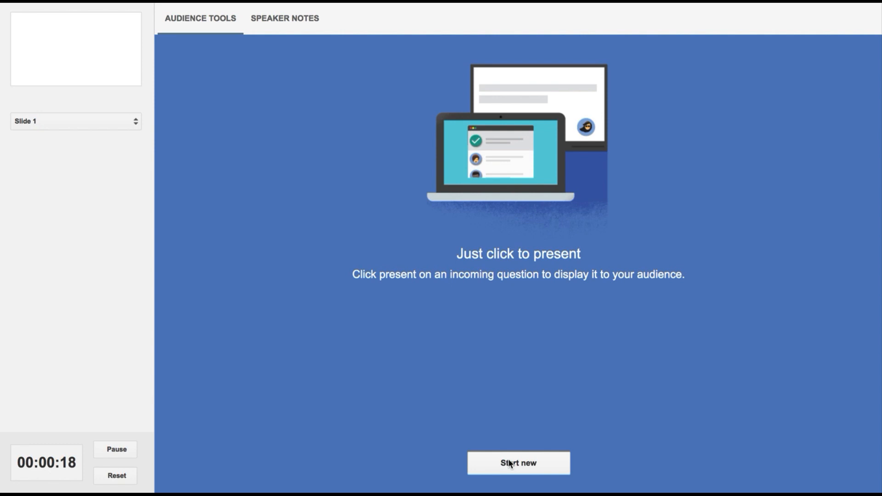
Step: Start a new audience Q&A session from the Audience Tools
{"action": "left_click", "coordinate": [517, 462]}
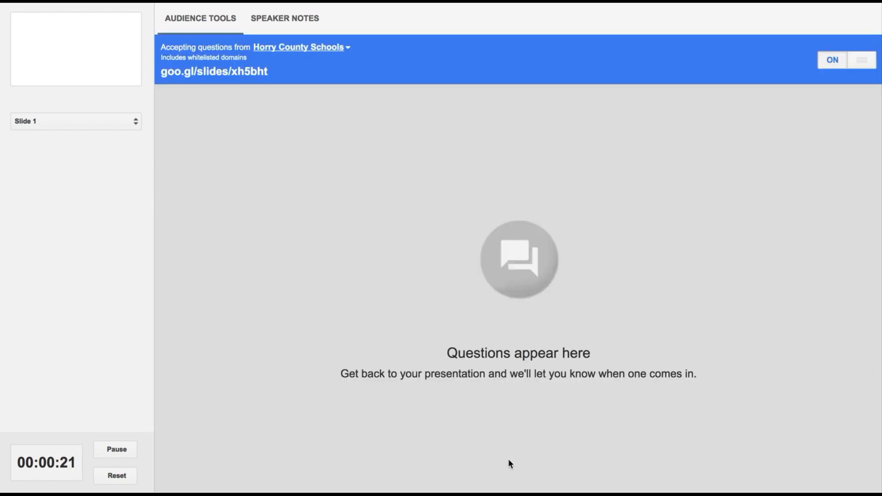
{"action": "mouse_move", "coordinate": [163, 83]}
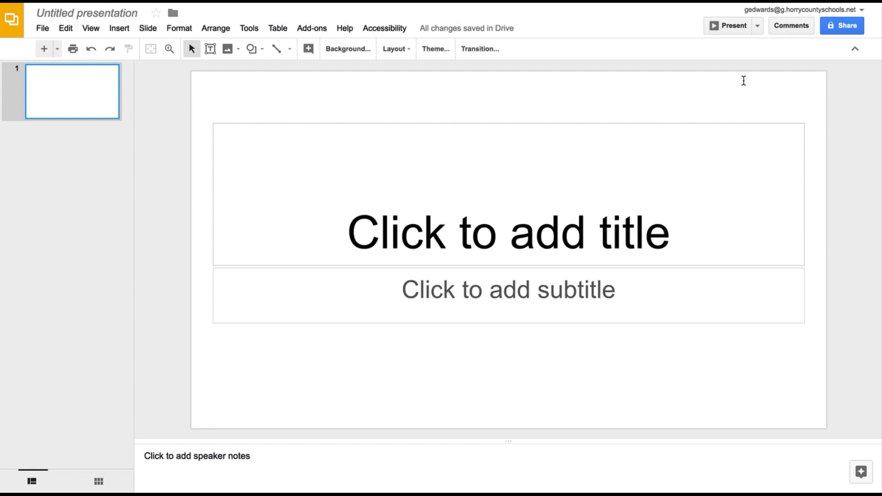
{"action": "mouse_move", "coordinate": [863, 257]}
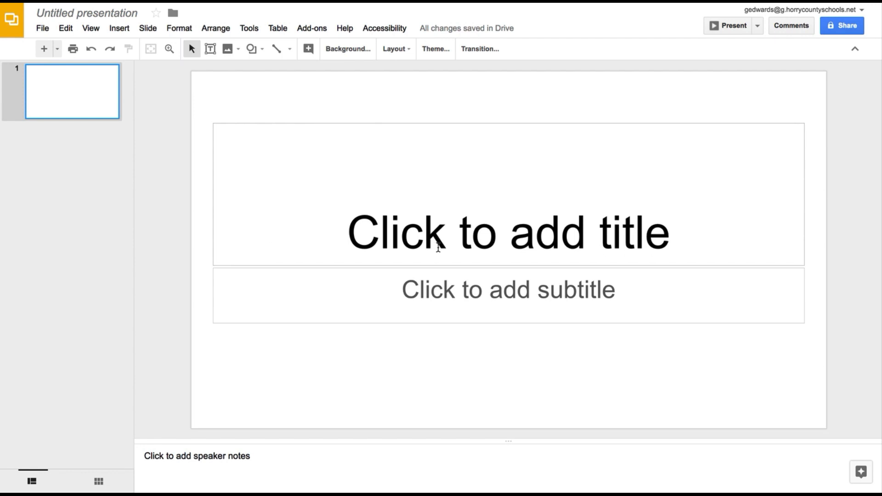
{"action": "mouse_move", "coordinate": [862, 471]}
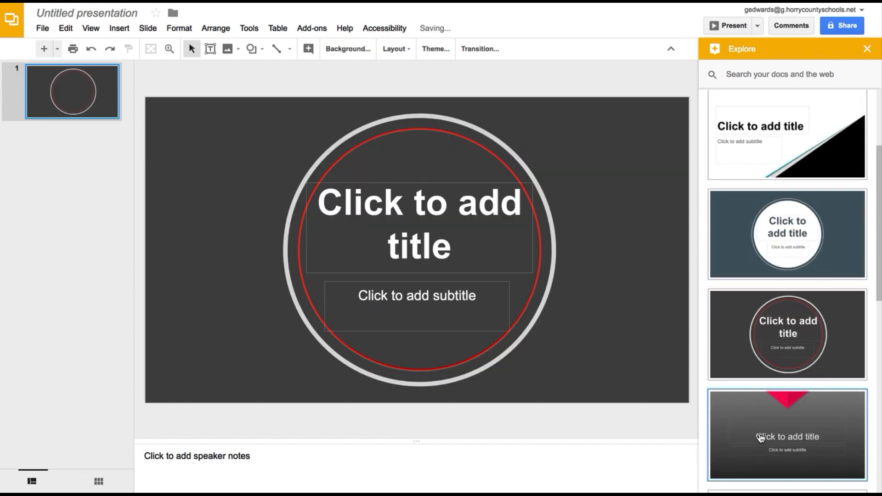
Step: Try the navy circle-framed layout, then apply the grey triangle-pattern banner layout
{"action": "left_click", "coordinate": [787, 234]}
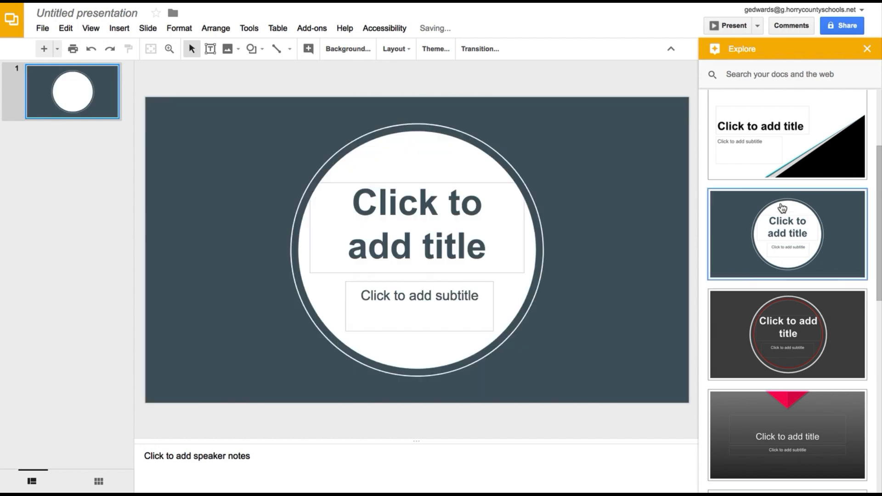
{"action": "left_click", "coordinate": [787, 134]}
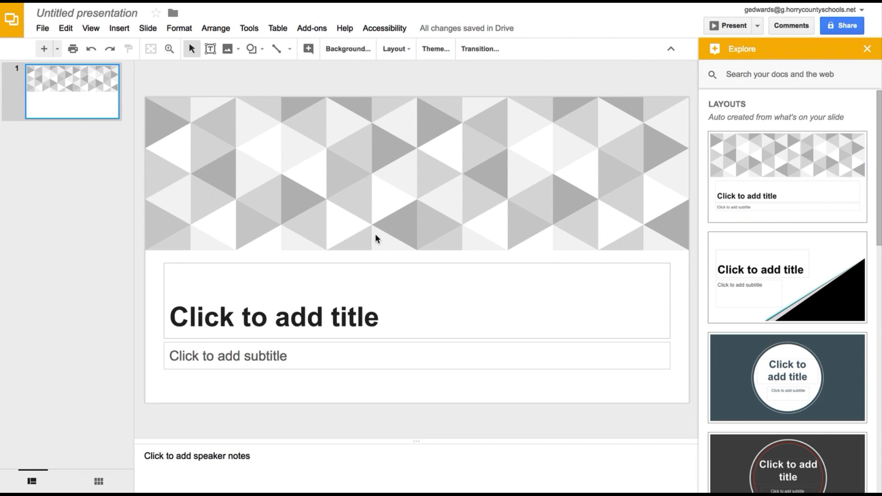
{"action": "mouse_move", "coordinate": [840, 66]}
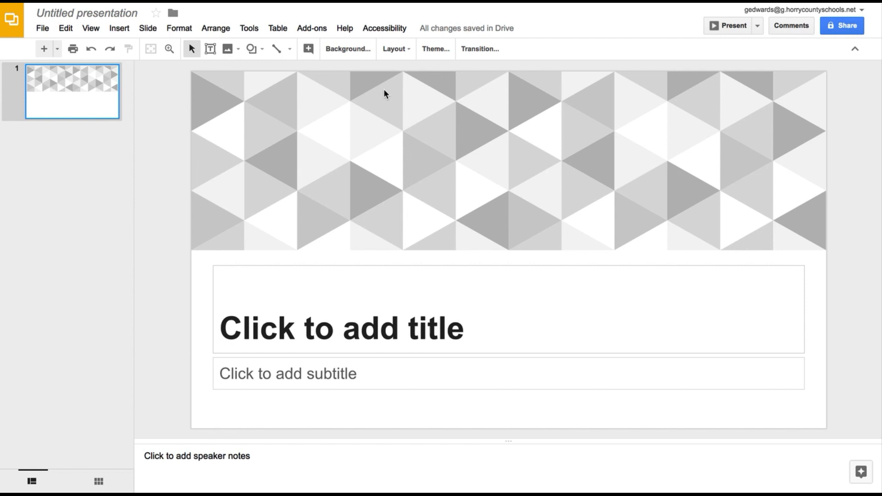
{"action": "mouse_move", "coordinate": [218, 43]}
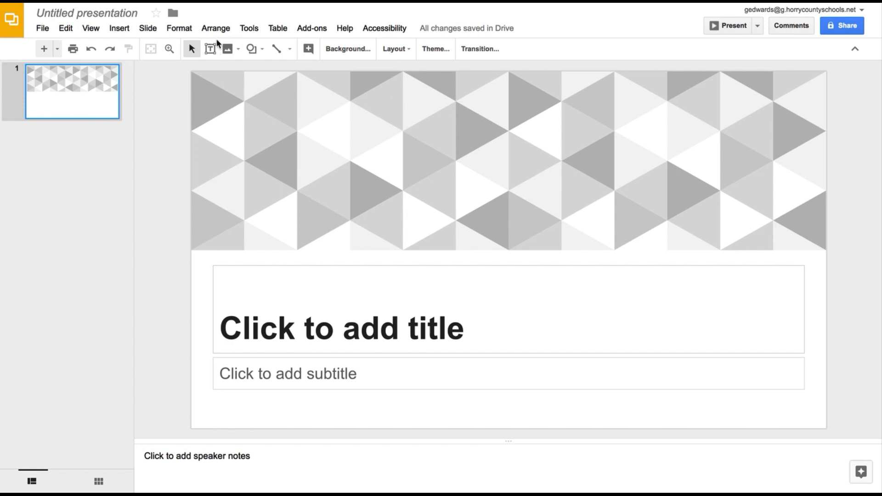
Step: Search the web for 'christmas' images to insert onto the slide
{"action": "left_click", "coordinate": [227, 49]}
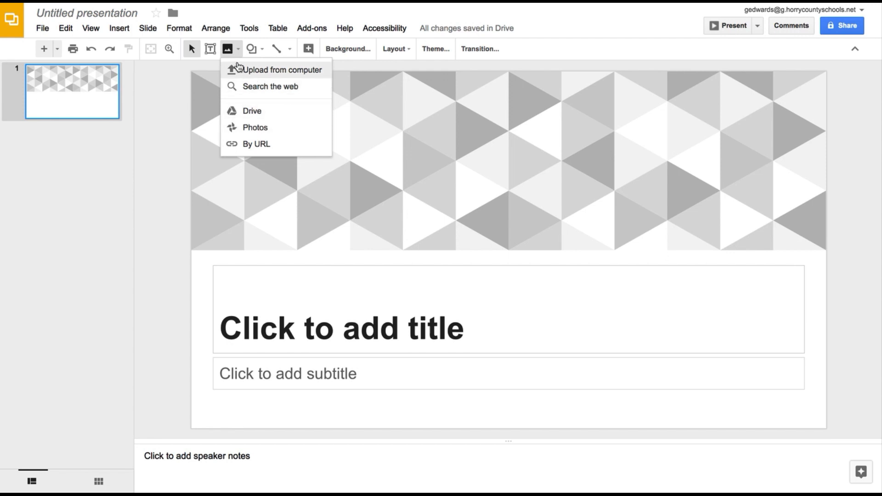
{"action": "left_click", "coordinate": [270, 86]}
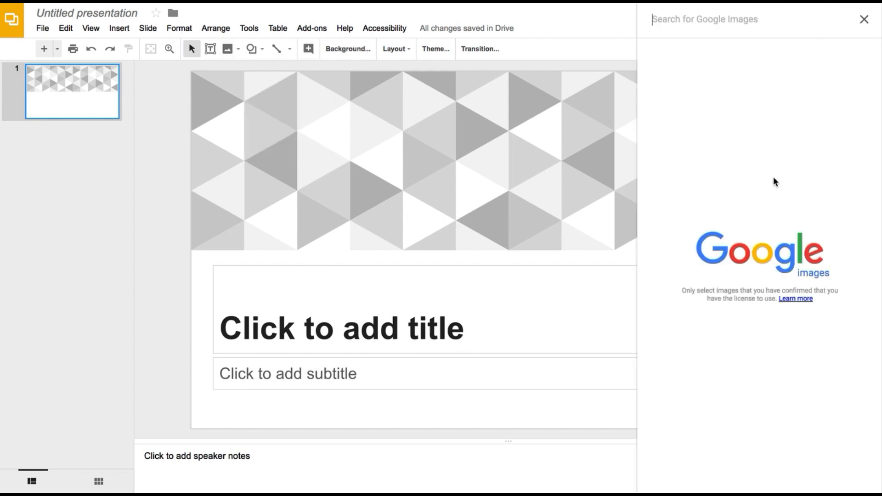
{"action": "type", "text": "chru"}
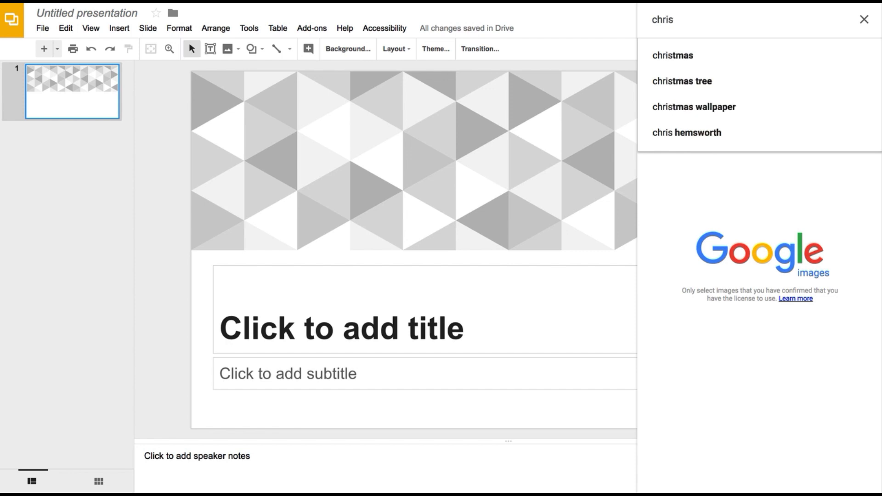
{"action": "left_click", "coordinate": [671, 55]}
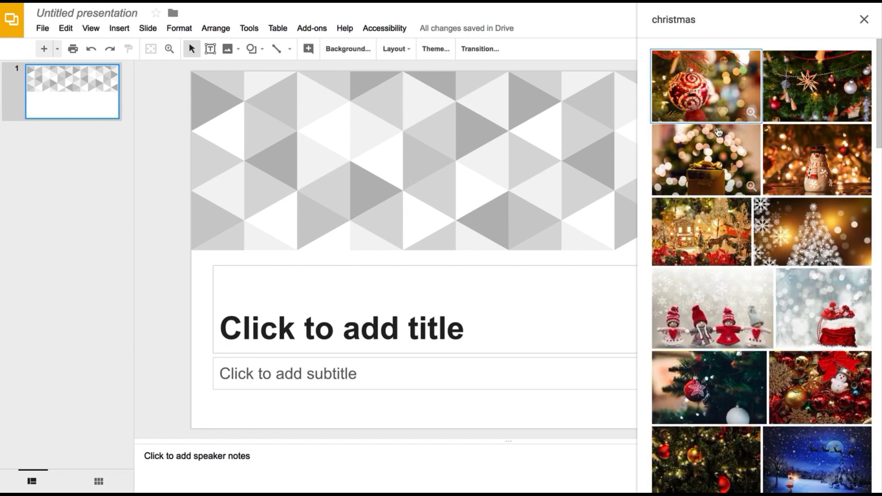
Step: Insert the red ornament and gift box photos onto the title slide
{"action": "left_click", "coordinate": [704, 85]}
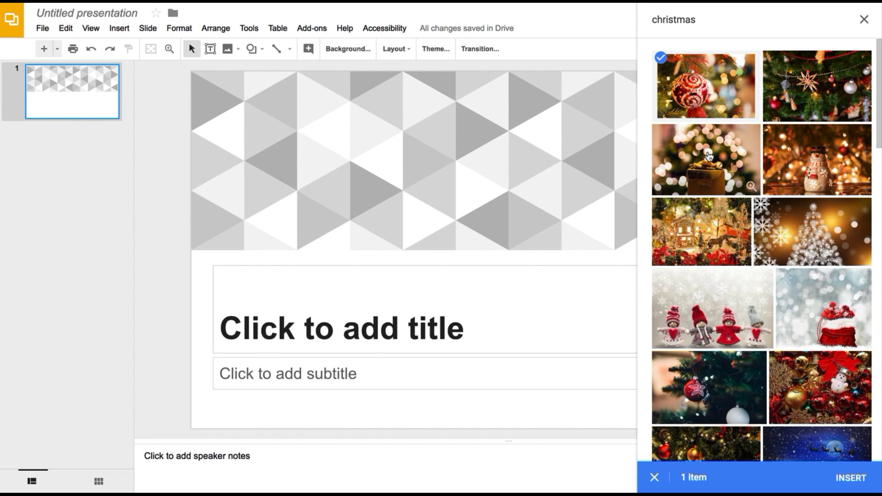
{"action": "left_click", "coordinate": [704, 159]}
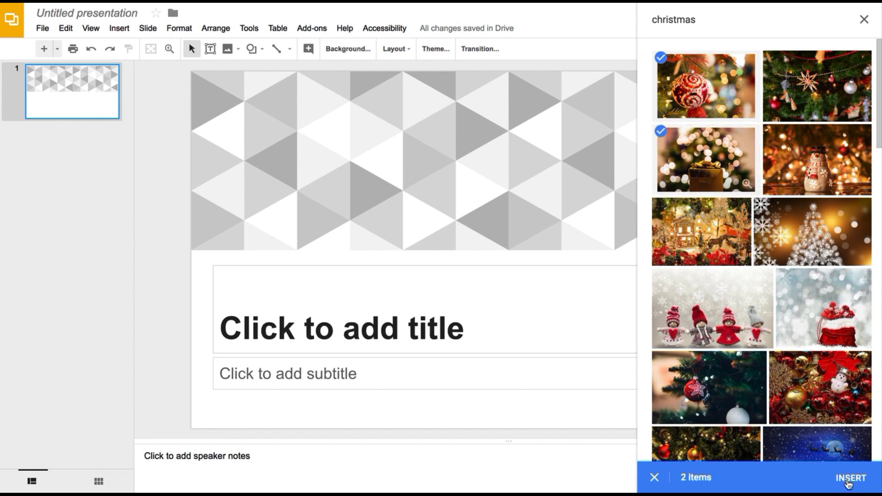
{"action": "left_click", "coordinate": [850, 477]}
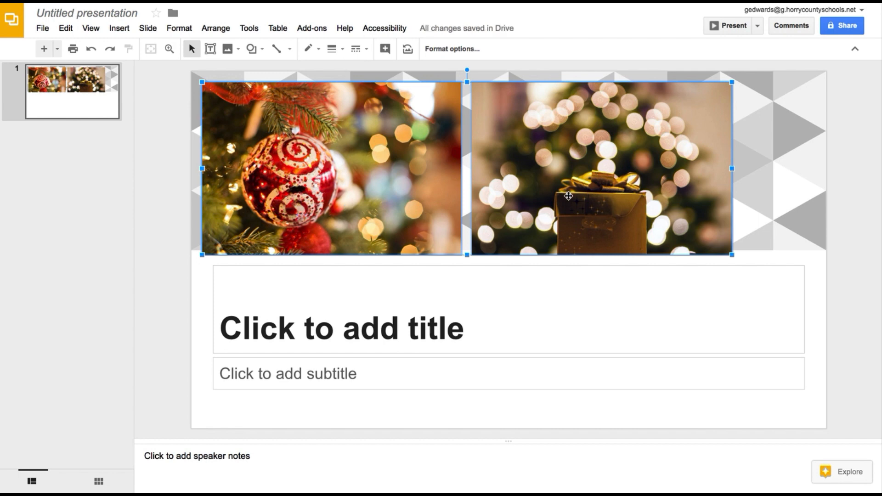
{"action": "mouse_move", "coordinate": [858, 477]}
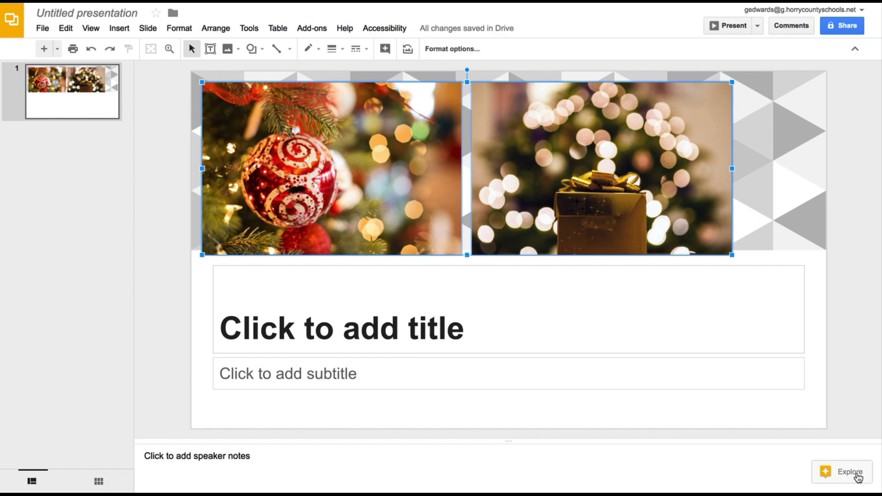
Step: Apply Explore's side-by-side photo banner layout above the centred title, then bring up Add-ons
{"action": "left_click", "coordinate": [843, 473]}
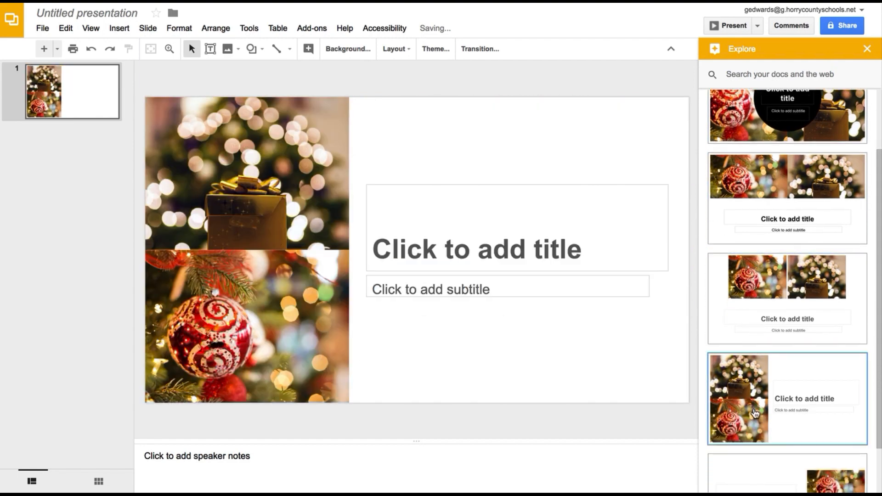
{"action": "scroll", "scroll_direction": "down", "scroll_amount": 3}
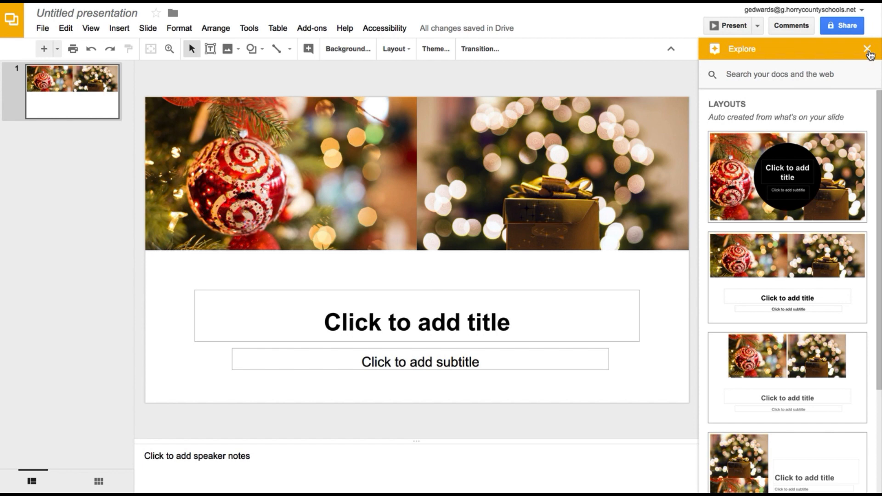
{"action": "left_click", "coordinate": [866, 49]}
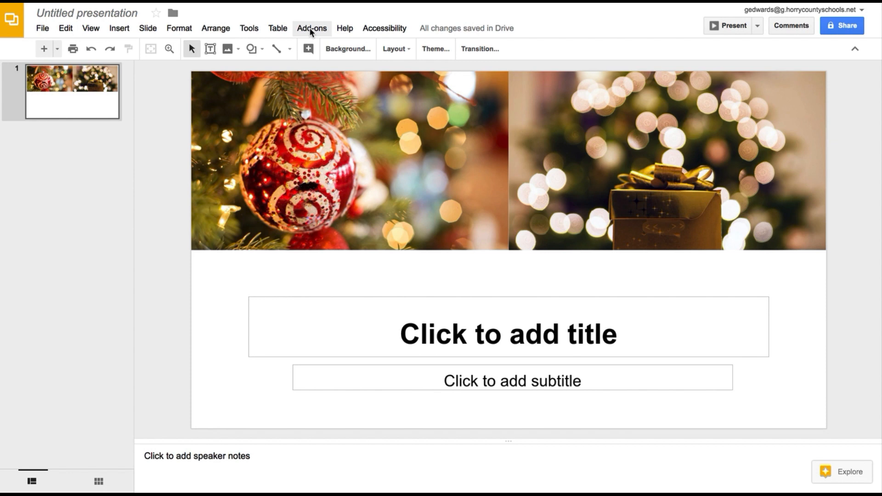
{"action": "left_click", "coordinate": [312, 28]}
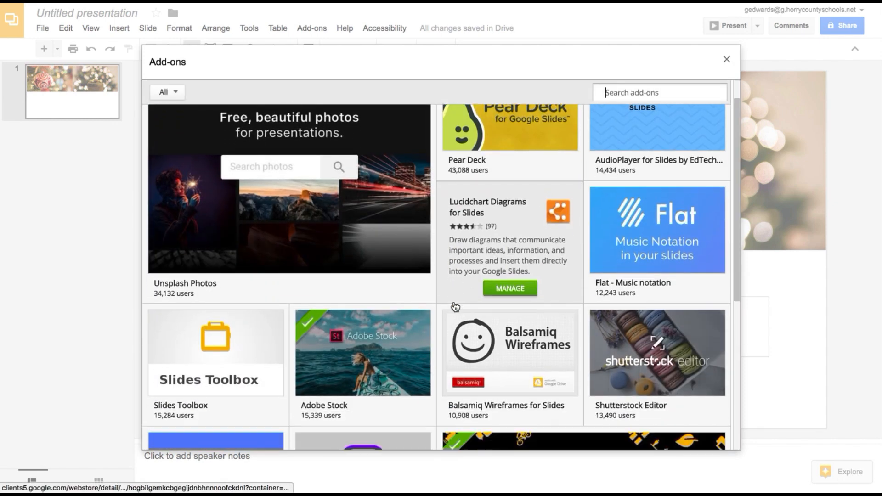
{"action": "scroll", "scroll_direction": "down", "scroll_amount": 3}
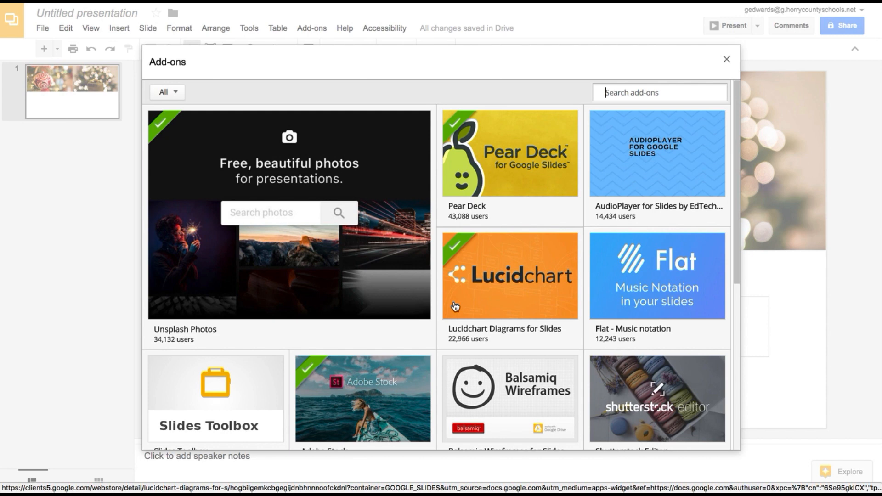
{"action": "mouse_move", "coordinate": [618, 328]}
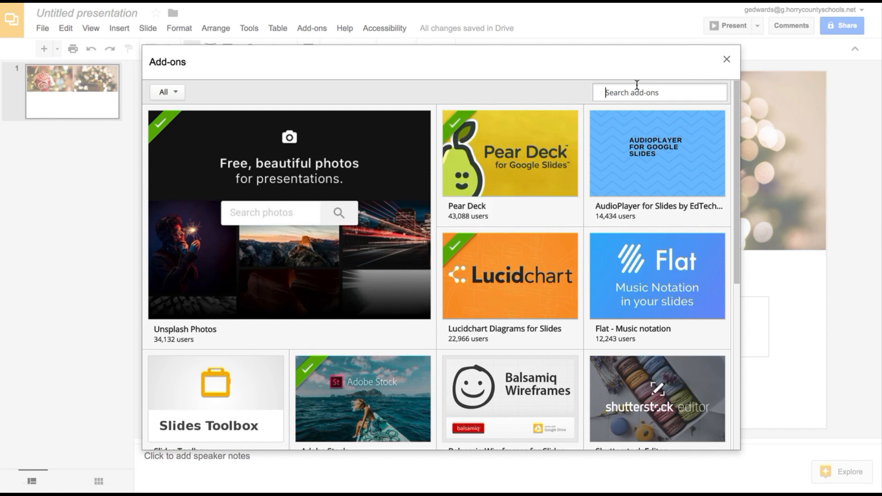
Step: Close the add-ons store, glance at the Icons by Noun Project sidebar, and close it
{"action": "left_click", "coordinate": [726, 58]}
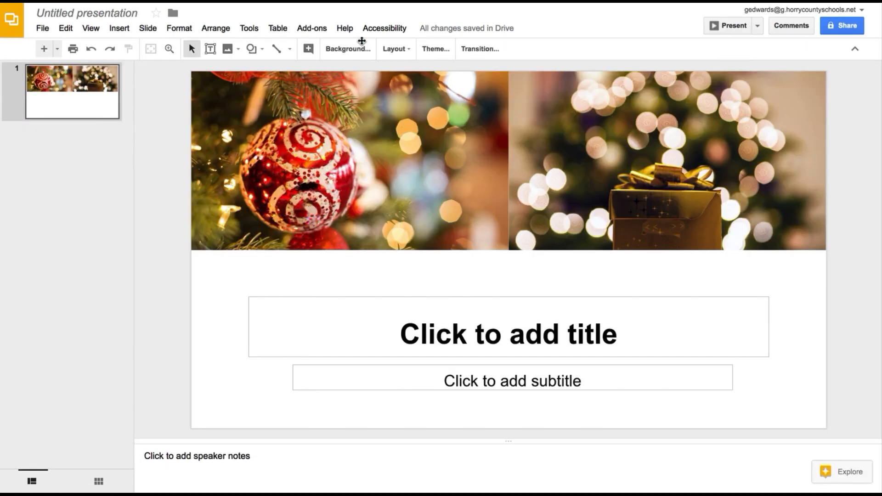
{"action": "left_click", "coordinate": [312, 29]}
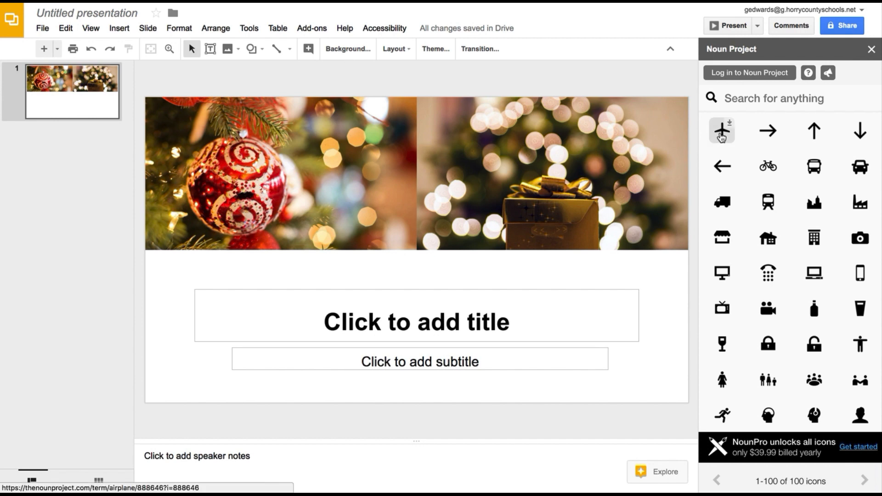
{"action": "mouse_move", "coordinate": [787, 120]}
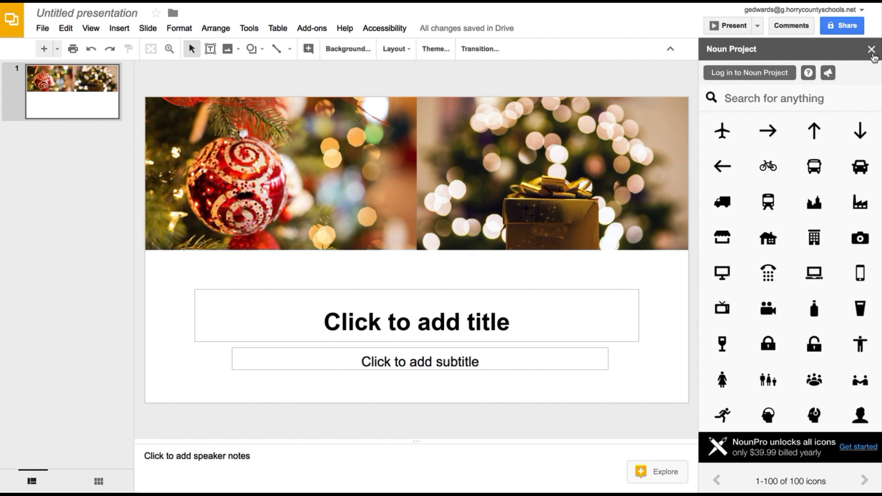
{"action": "left_click", "coordinate": [872, 50]}
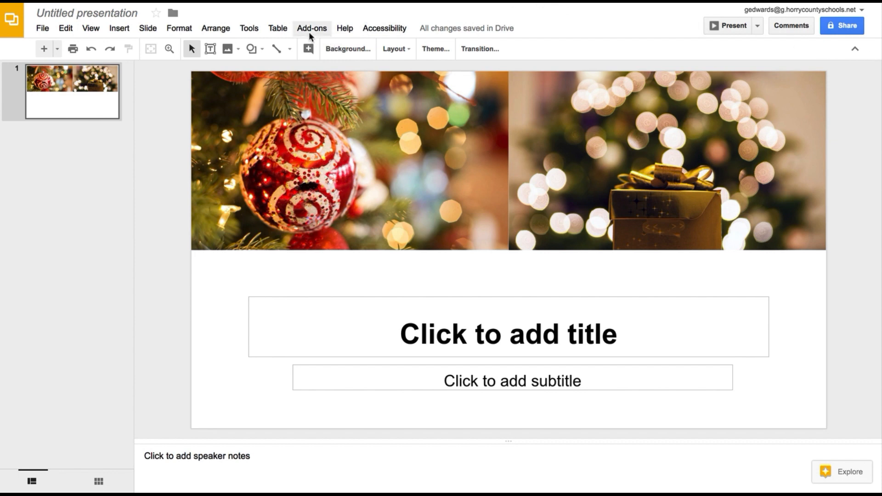
Step: Show the installed add-ons with Pear Deck's slide options
{"action": "left_click", "coordinate": [311, 28]}
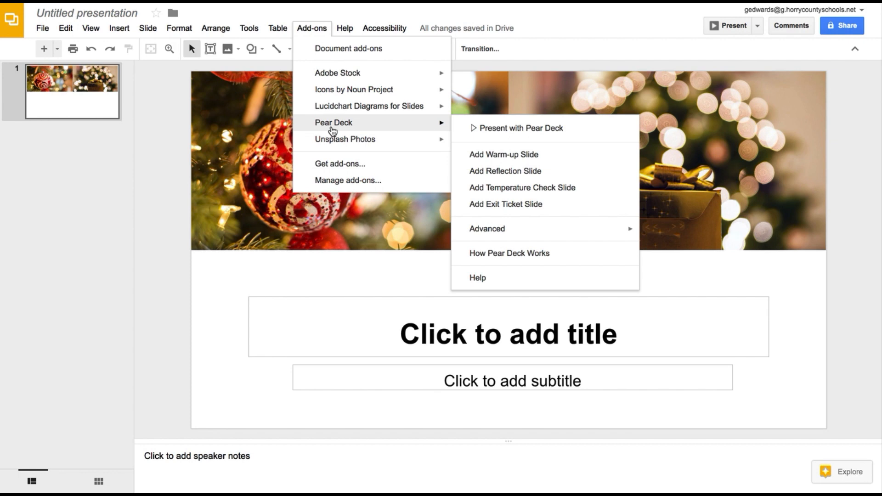
{"action": "mouse_move", "coordinate": [418, 136]}
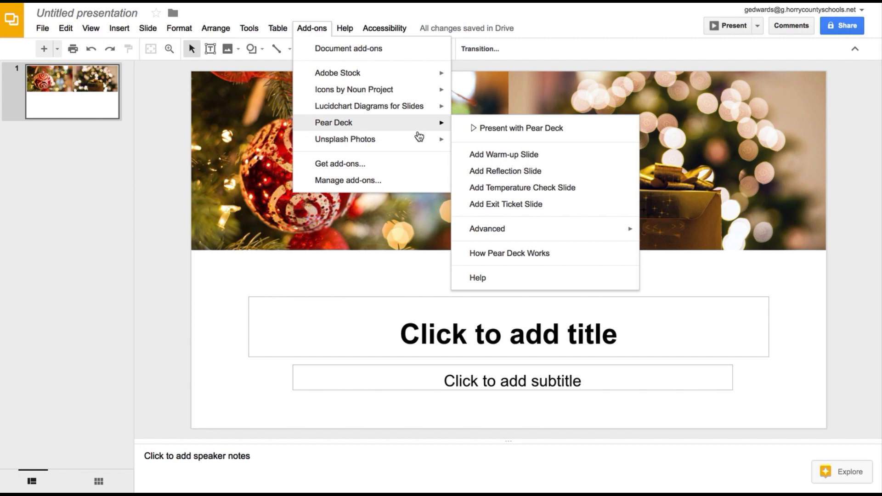
{"action": "mouse_move", "coordinate": [443, 131]}
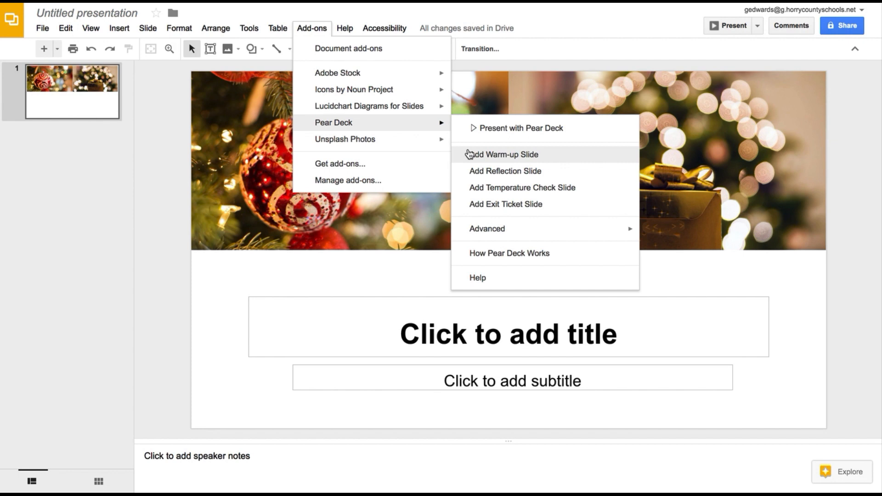
{"action": "mouse_move", "coordinate": [392, 131]}
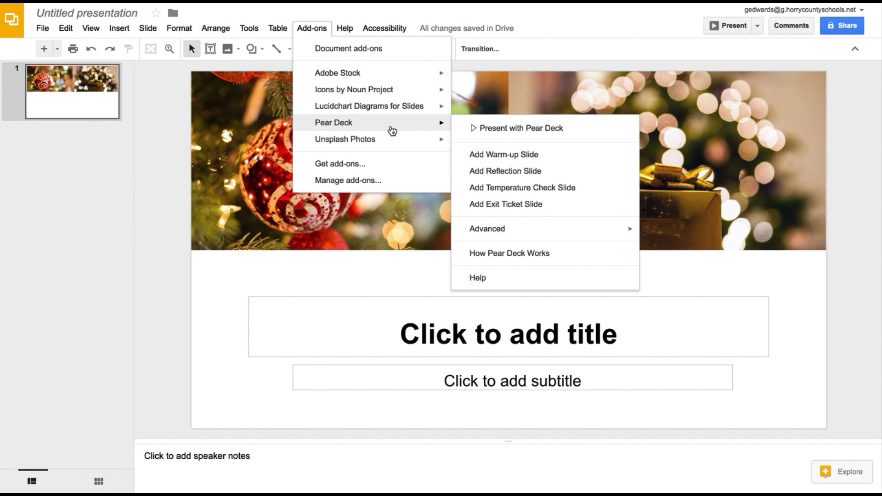
{"action": "mouse_move", "coordinate": [525, 171]}
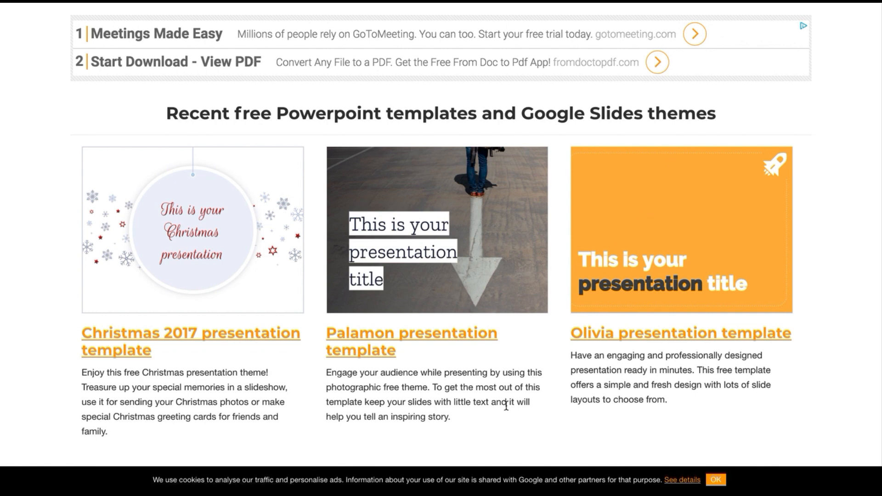
Step: Scroll the recent templates and open the Halloween 2017 presentation template
{"action": "scroll", "scroll_direction": "down", "scroll_amount": 3}
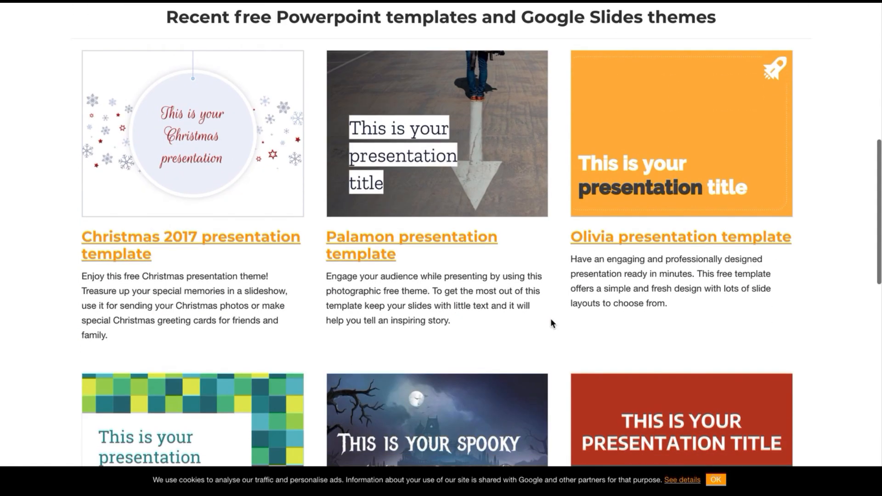
{"action": "scroll", "scroll_direction": "down", "scroll_amount": 3}
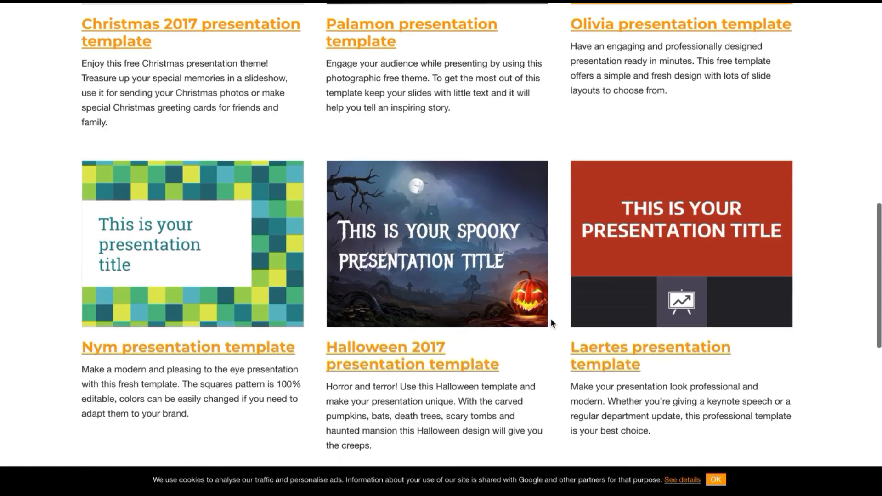
{"action": "scroll", "scroll_direction": "down", "scroll_amount": 3}
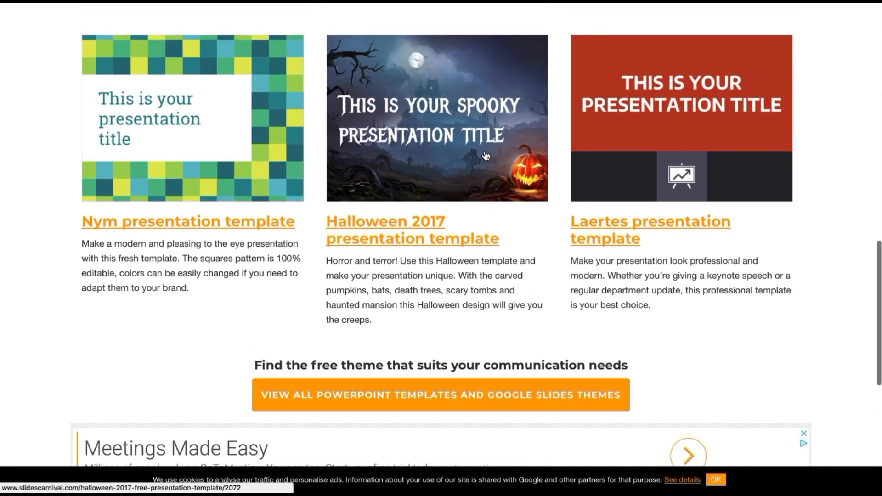
{"action": "left_click", "coordinate": [437, 118]}
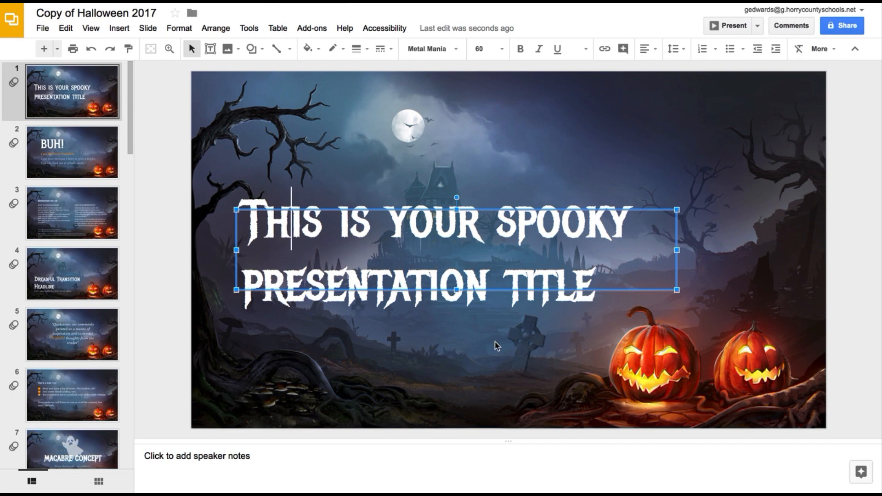
Step: Browse the BUH! slide and the Dreadful Transition Headline slide, ending on BUH!
{"action": "left_click", "coordinate": [72, 152]}
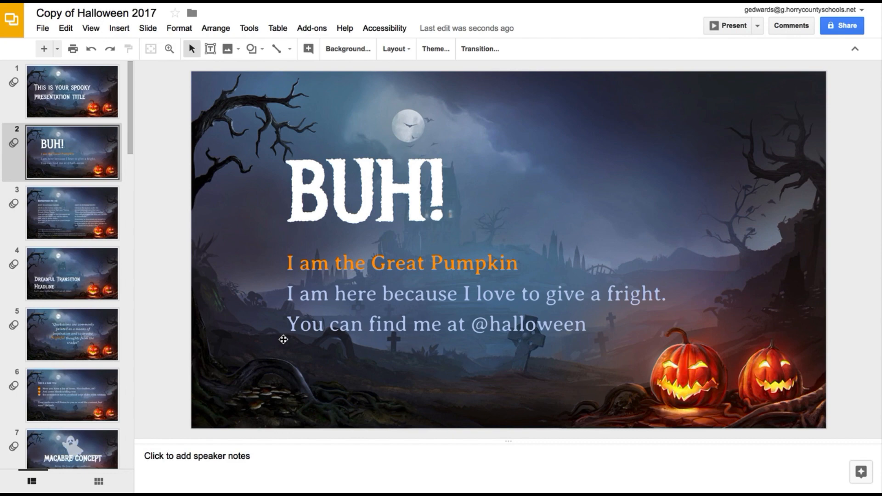
{"action": "left_click", "coordinate": [366, 189]}
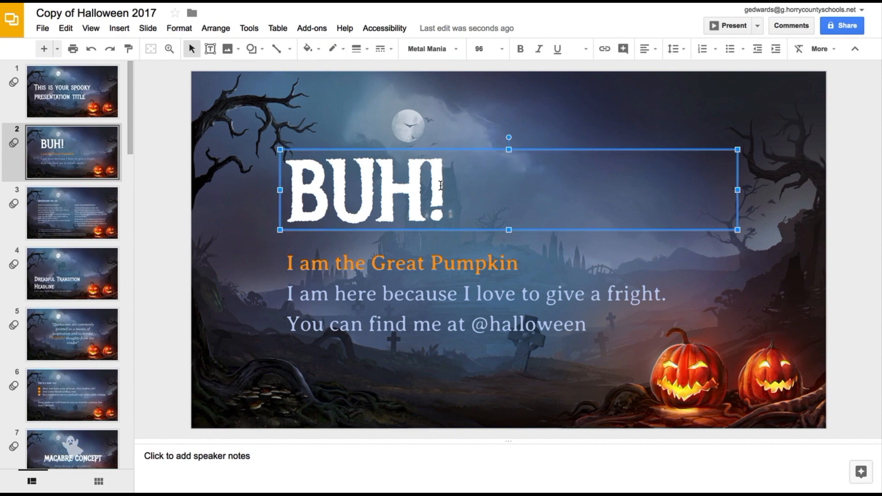
{"action": "left_click", "coordinate": [71, 274]}
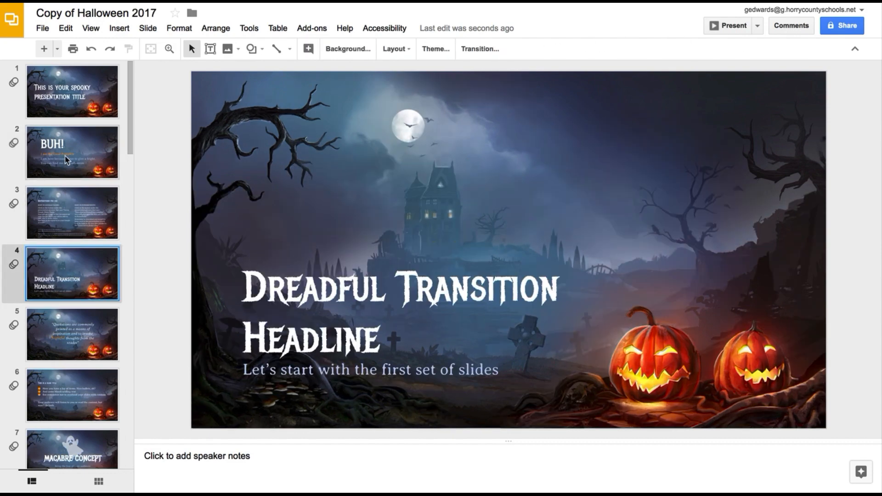
{"action": "left_click", "coordinate": [72, 152]}
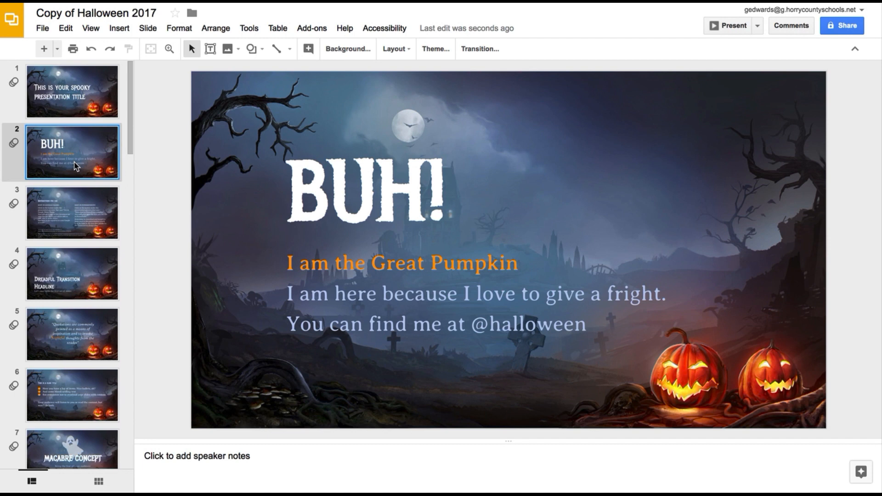
{"action": "mouse_move", "coordinate": [297, 81]}
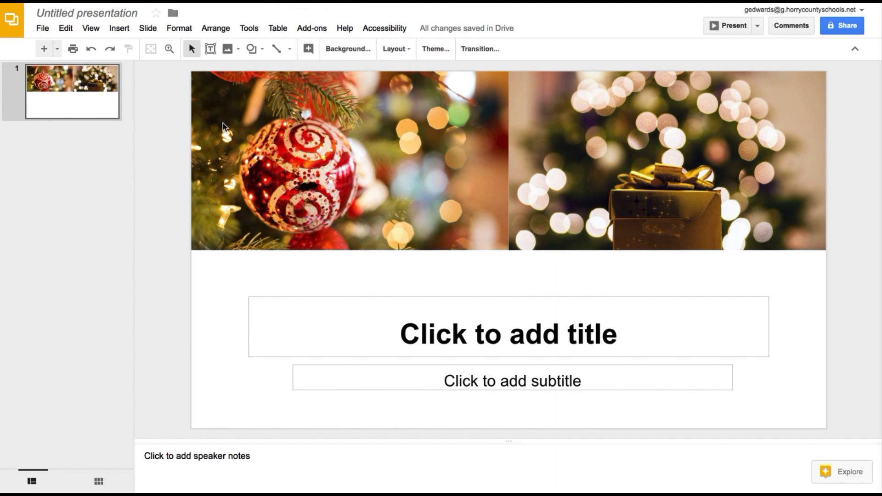
{"action": "mouse_move", "coordinate": [122, 32]}
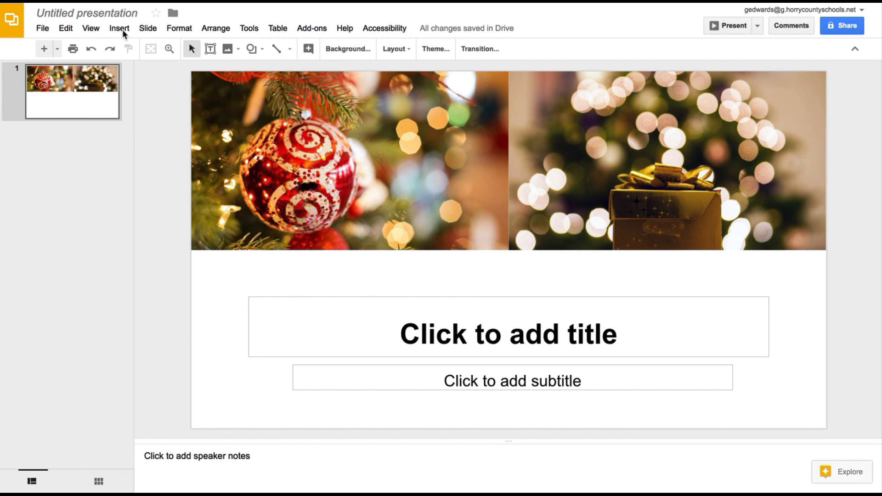
Step: Show the Animations sidebar via Insert > Animation on the Christmas slide
{"action": "left_click", "coordinate": [118, 28]}
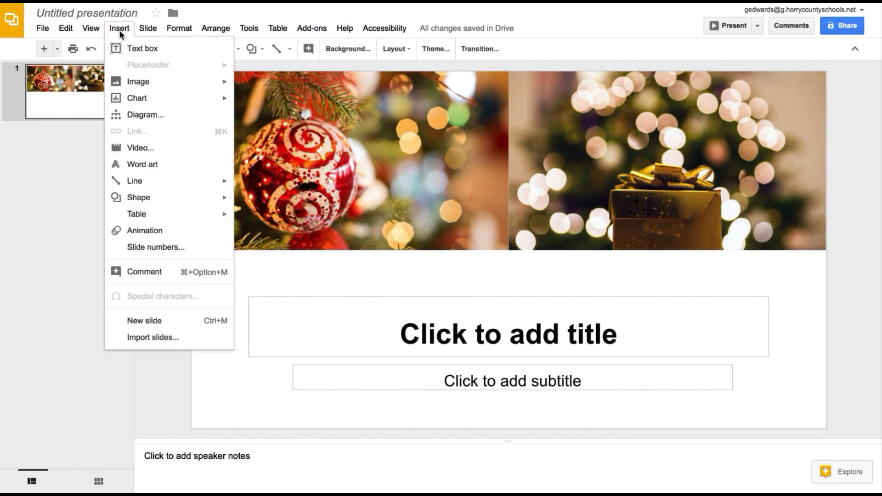
{"action": "left_click", "coordinate": [144, 229]}
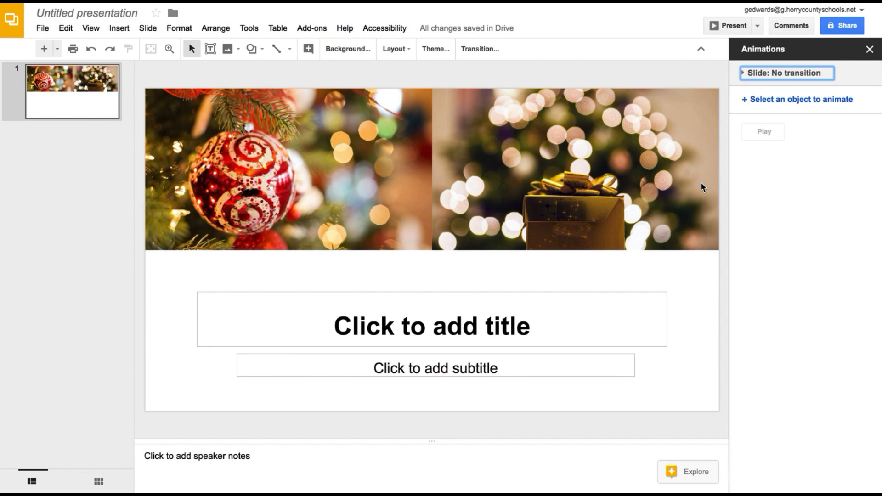
{"action": "mouse_move", "coordinate": [505, 202]}
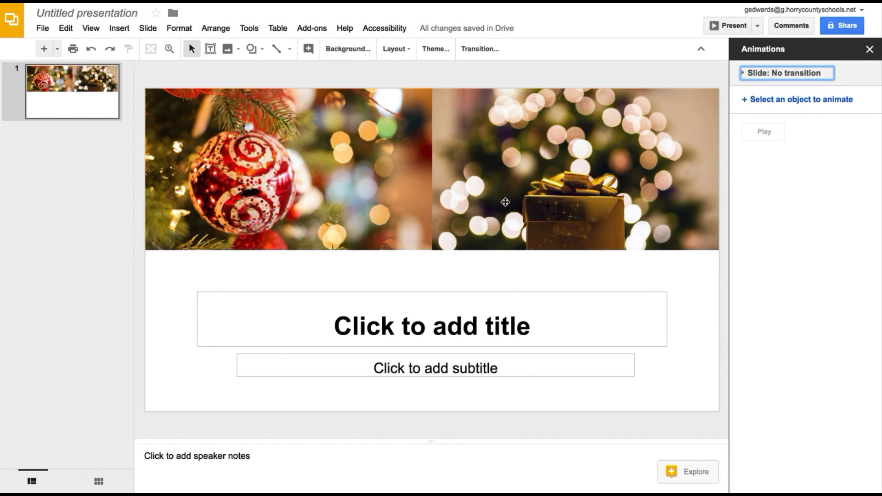
{"action": "mouse_move", "coordinate": [454, 269]}
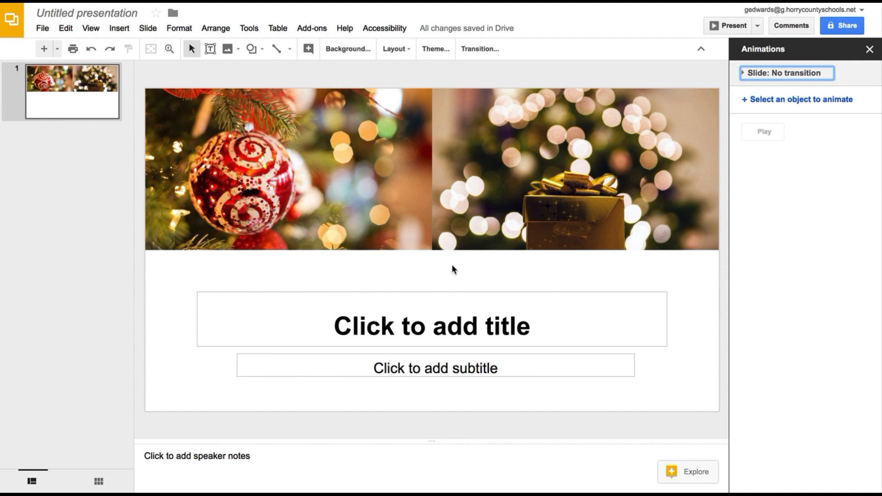
{"action": "mouse_move", "coordinate": [349, 167]}
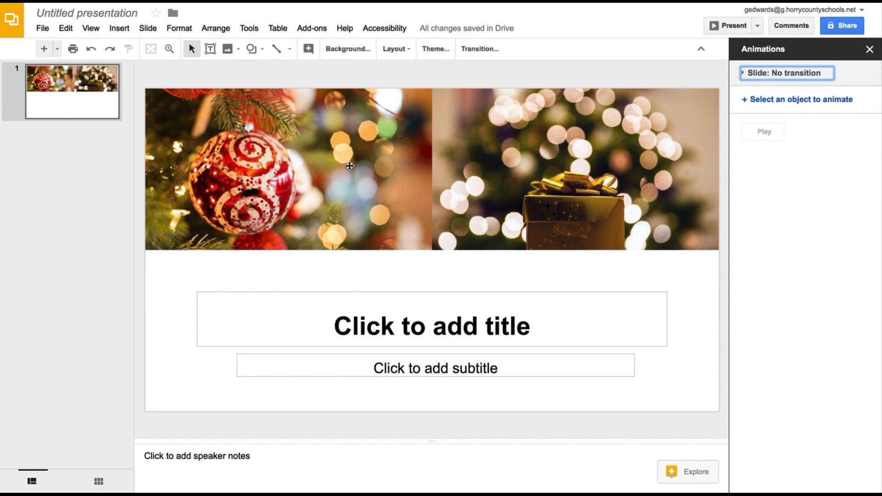